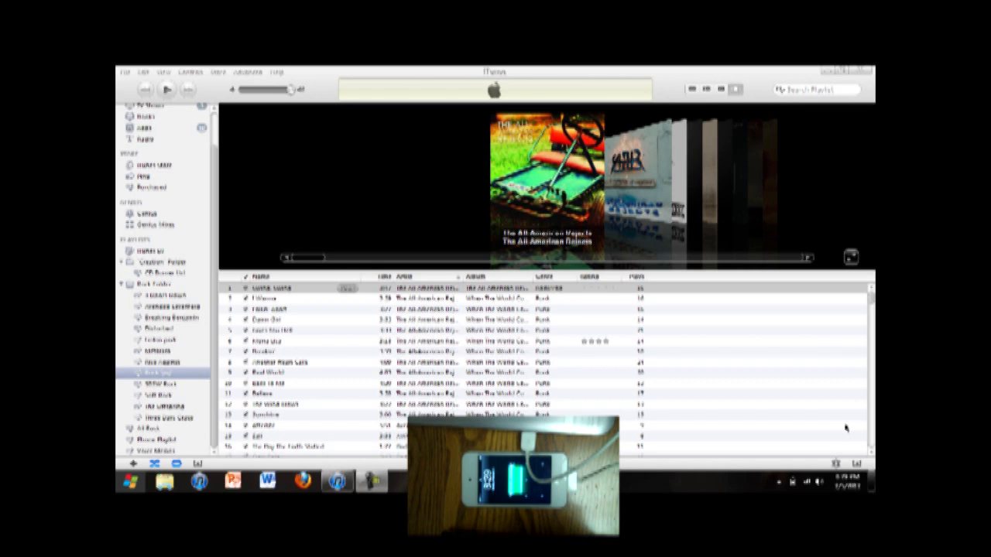
{"action": "mouse_move", "coordinate": [681, 441]}
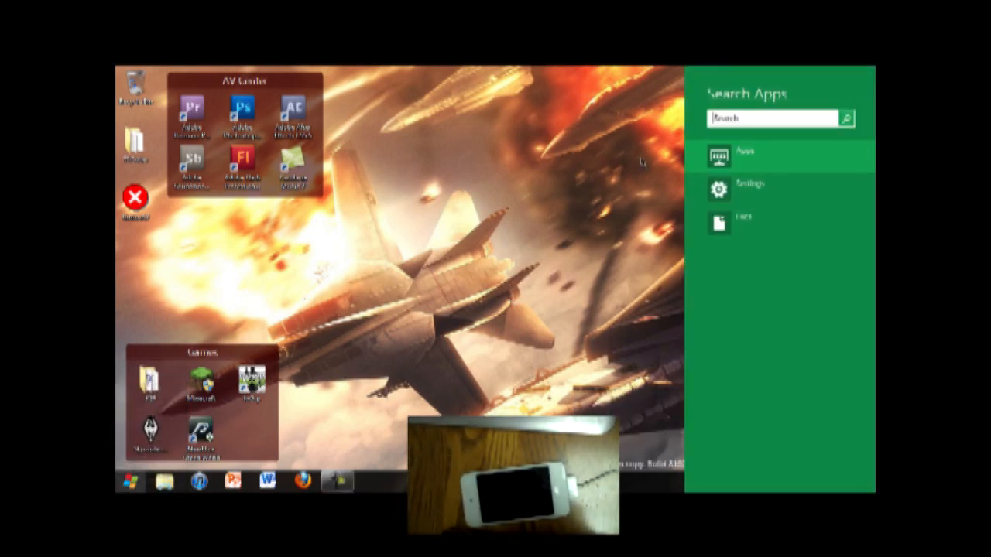
Search for cmd and launch the Command Prompt as administrator
{"action": "type", "text": "cmd"}
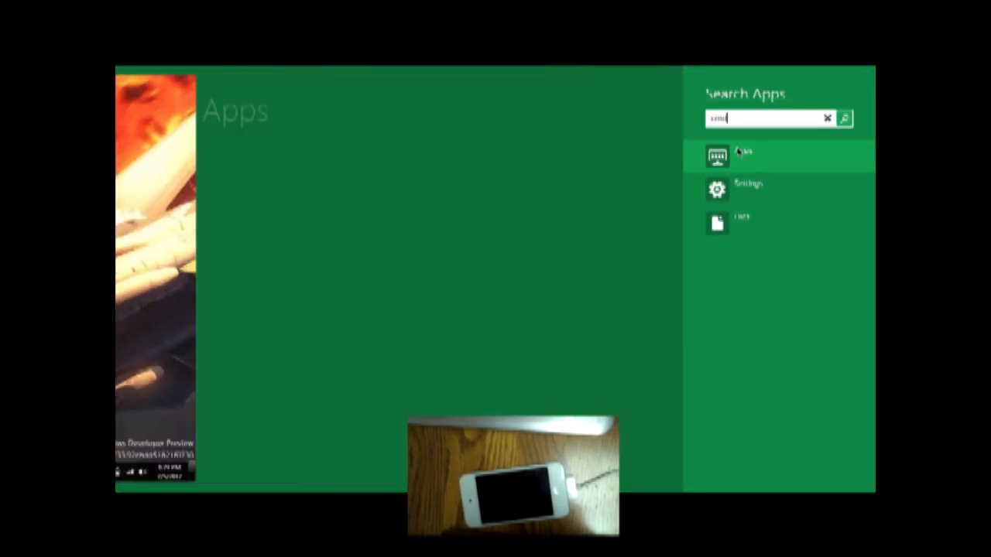
{"action": "left_click", "coordinate": [717, 154]}
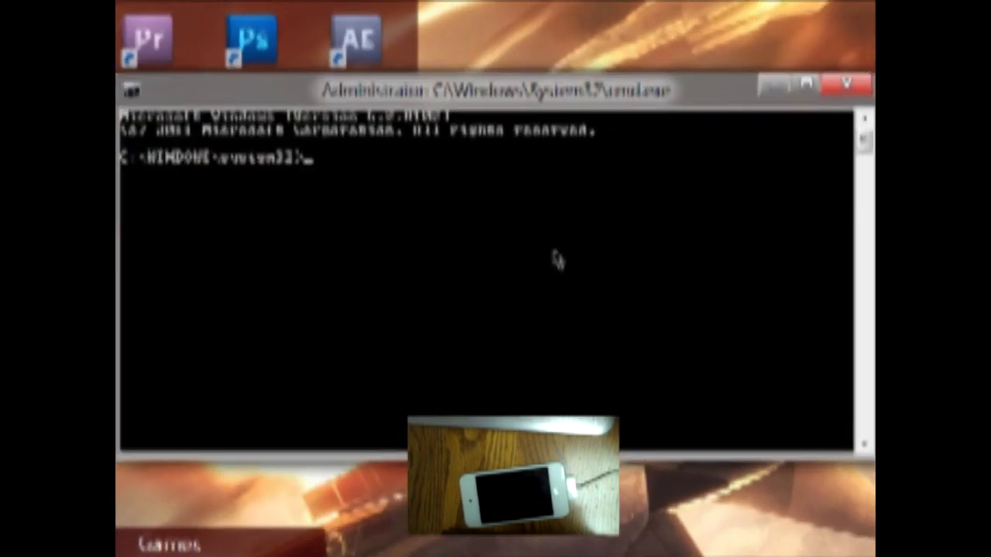
Run net stop "apple mobile device" so the service reports stopped successfully
{"action": "type", "text": "net user \"au"}
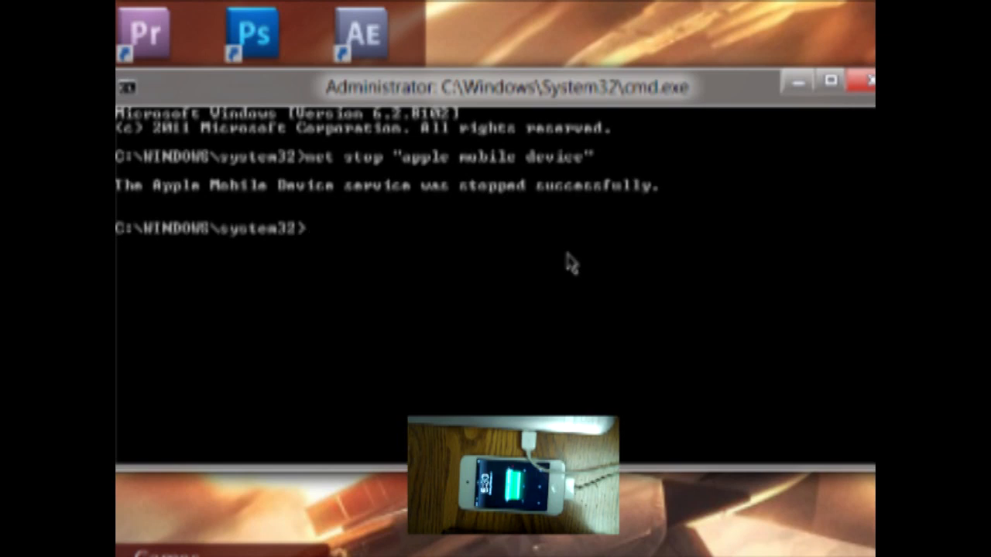
Run net start "apple mobile device", then dismiss the prompt window to the desktop
{"action": "type", "text": "net start"}
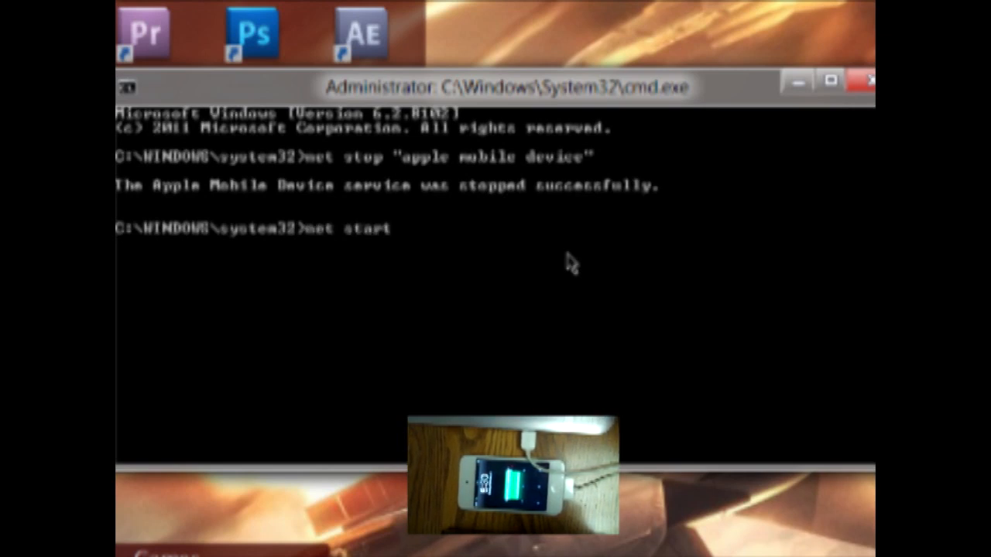
{"action": "type", "text": "\"apple mobil"}
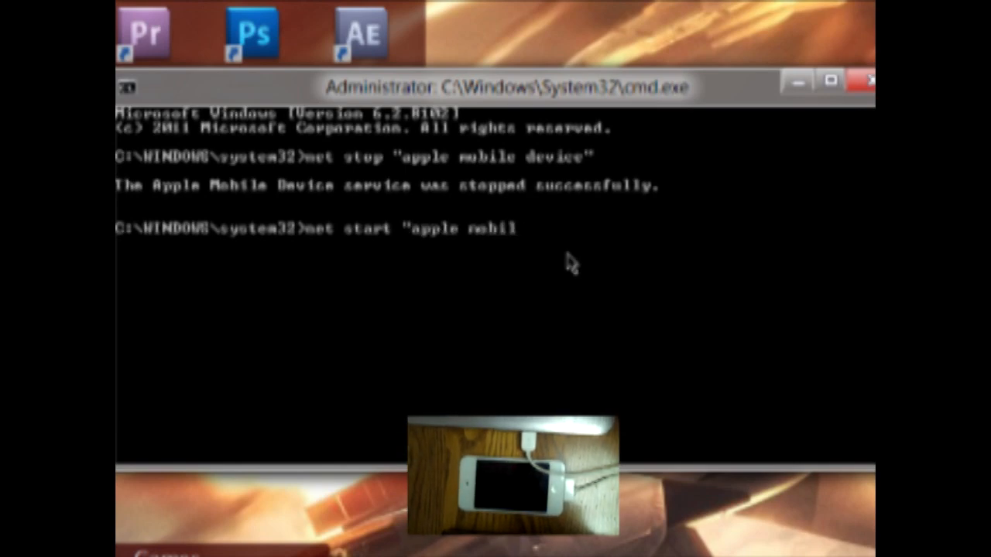
{"action": "type", "text": "e device\""}
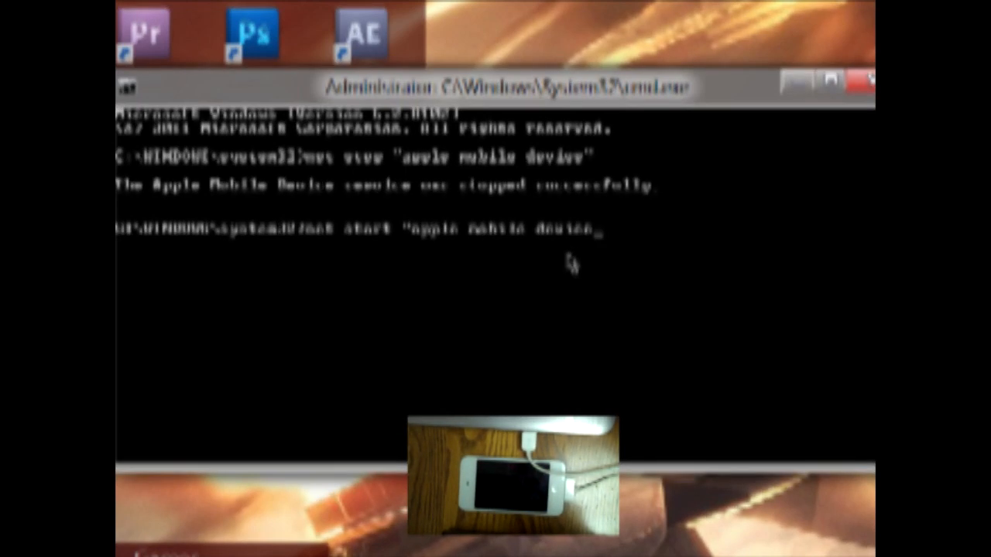
{"action": "key", "text": "Return"}
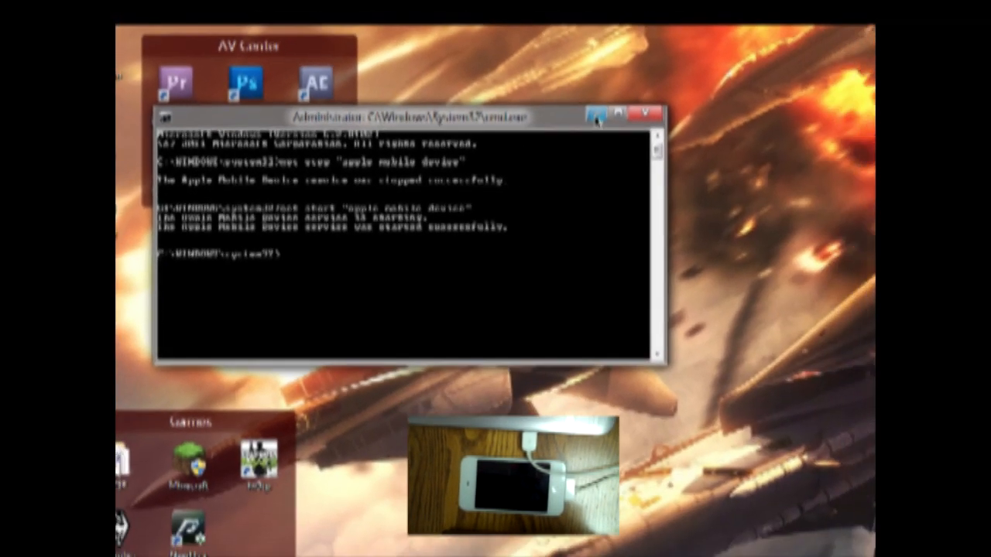
{"action": "left_click", "coordinate": [644, 116]}
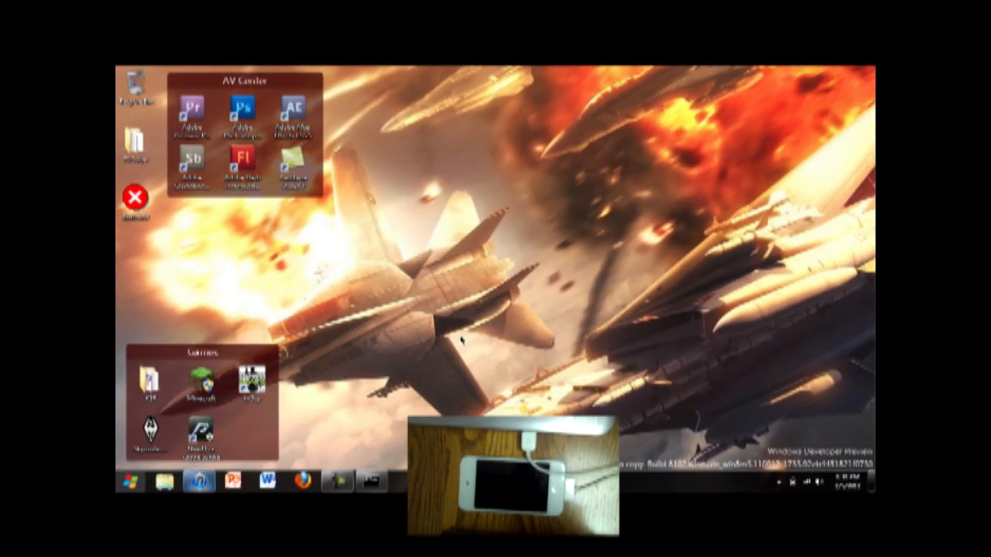